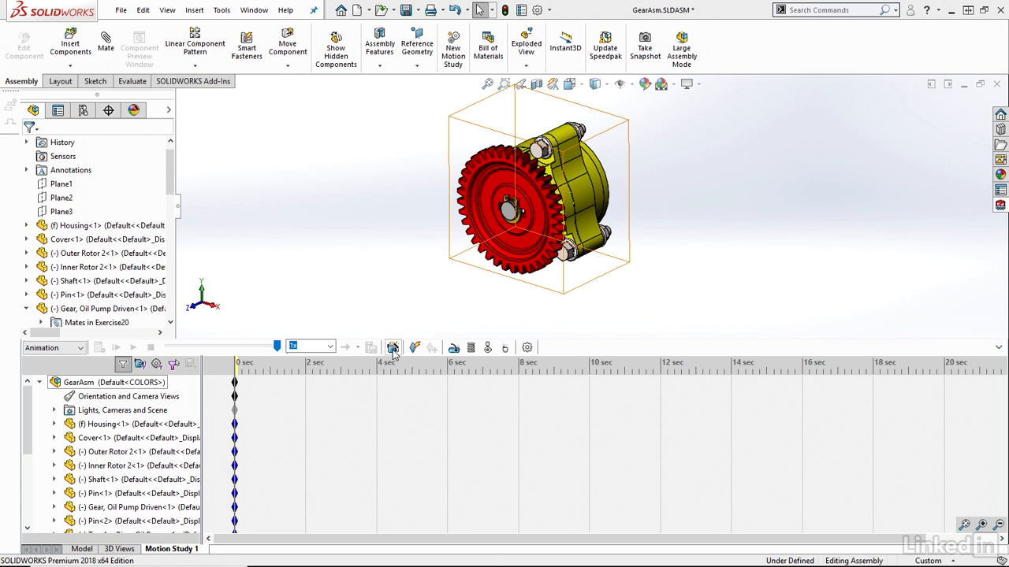
- Launch the Animation Wizard, preview Explode and Collapse, and choose Rotate model
left_click(394, 348)
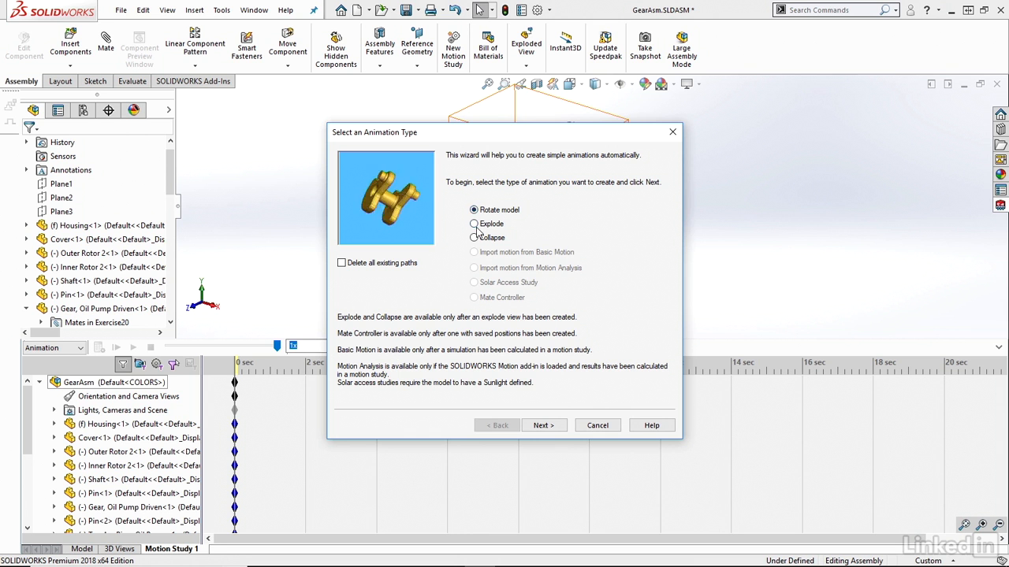
left_click(474, 224)
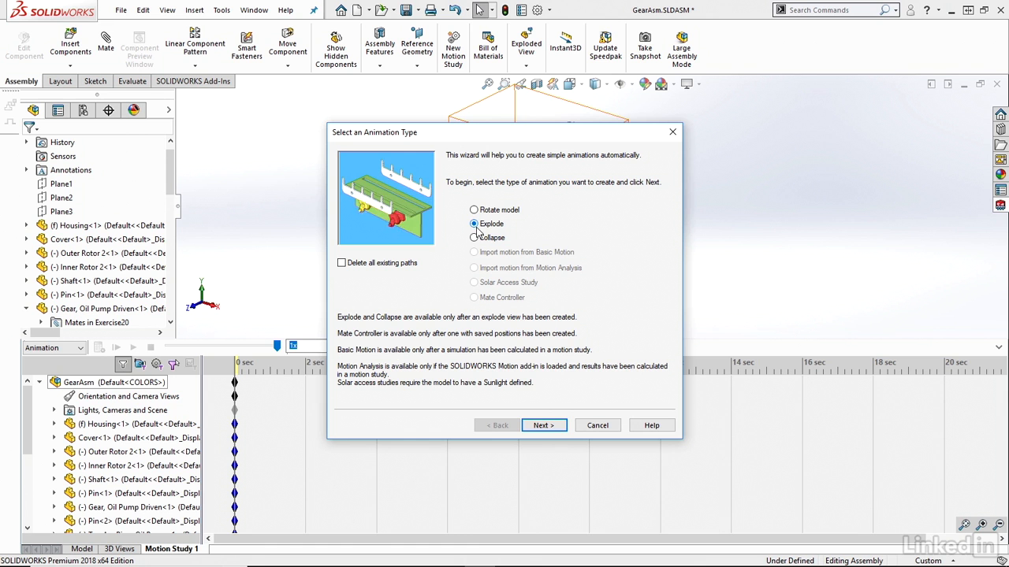
left_click(474, 237)
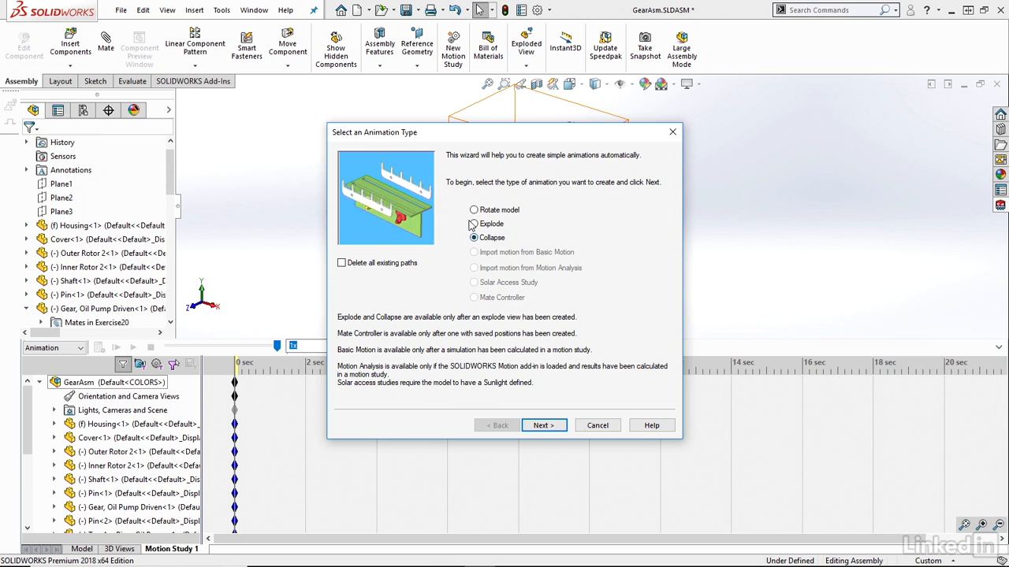
left_click(473, 210)
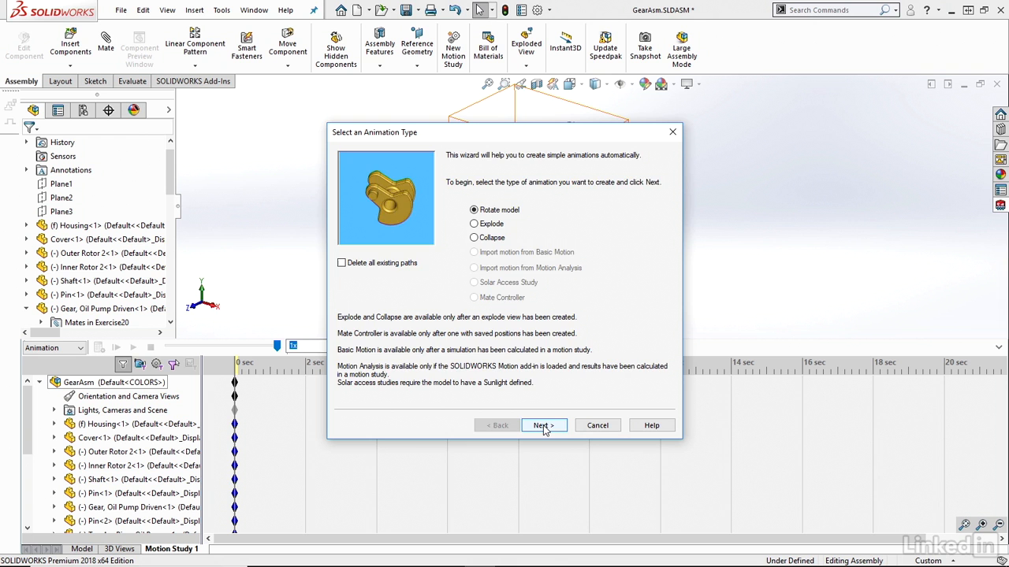
- After previewing X, Y and Z, set a Y-axis clockwise spin with 2 rotations and continue
left_click(543, 425)
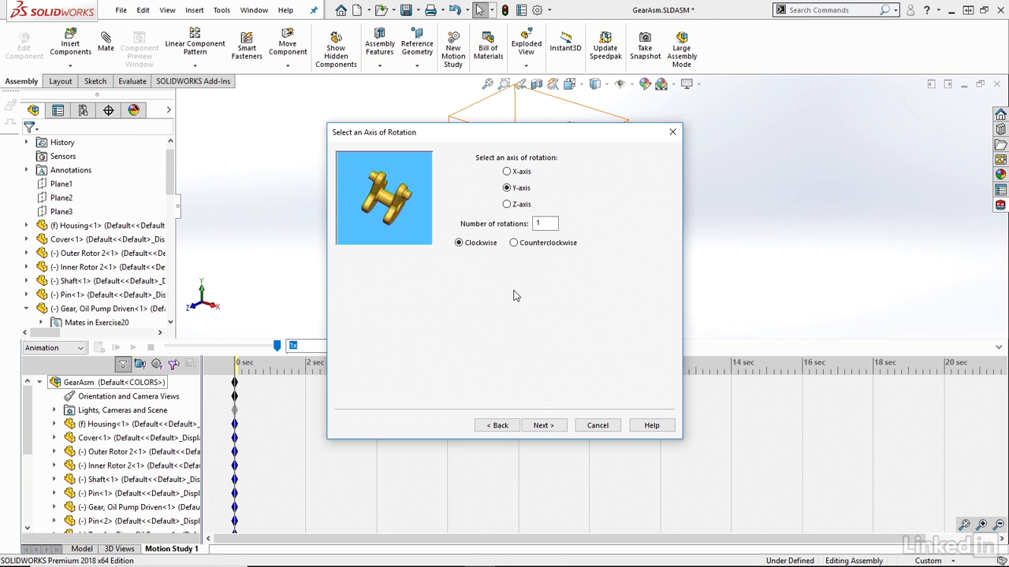
left_click(508, 172)
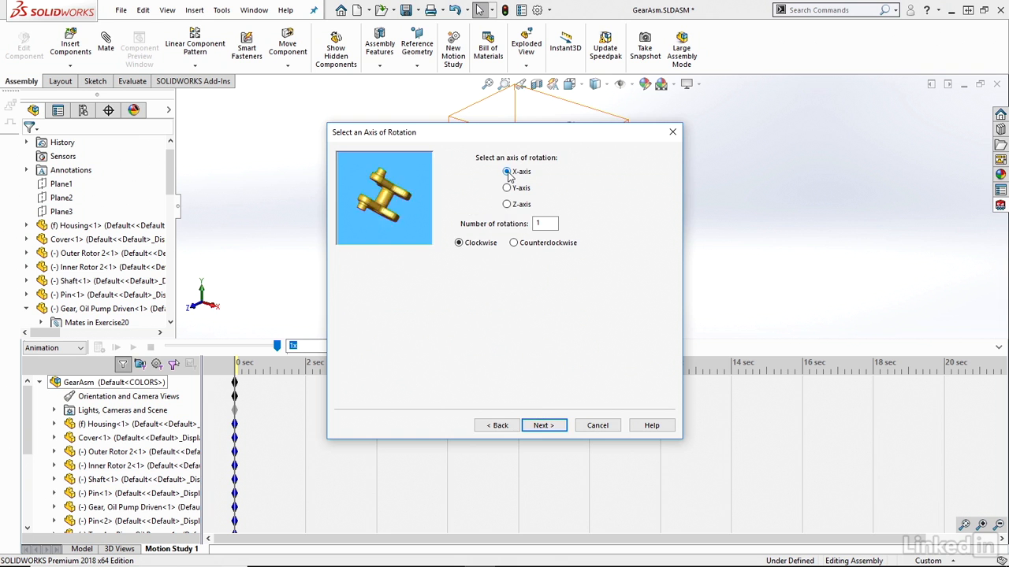
left_click(507, 188)
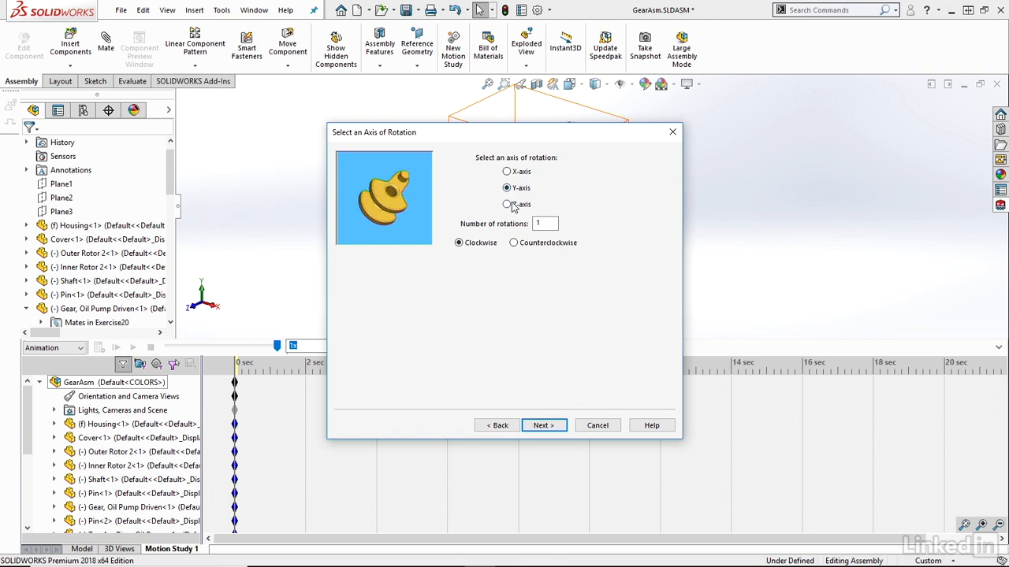
left_click(507, 205)
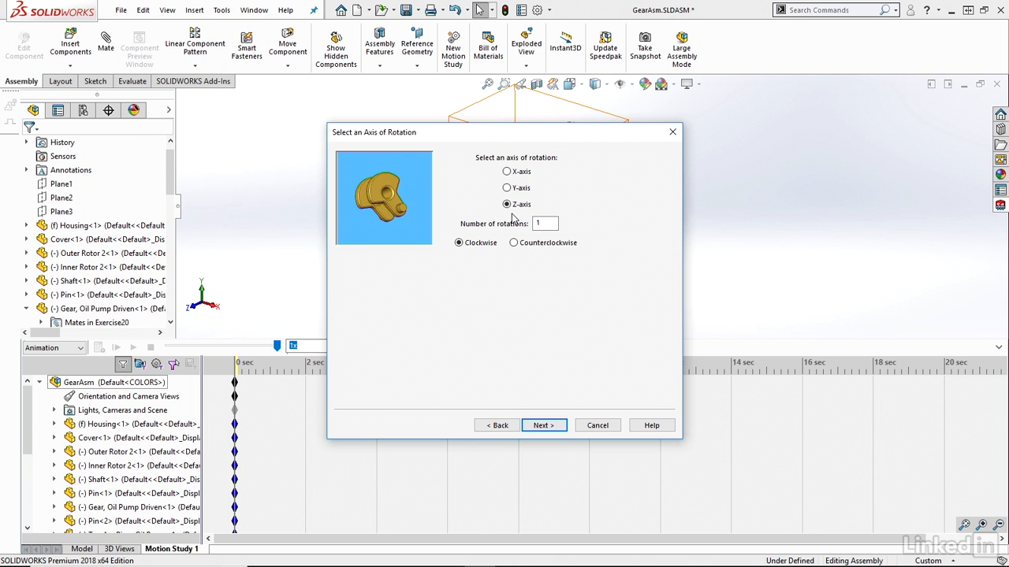
left_click(507, 187)
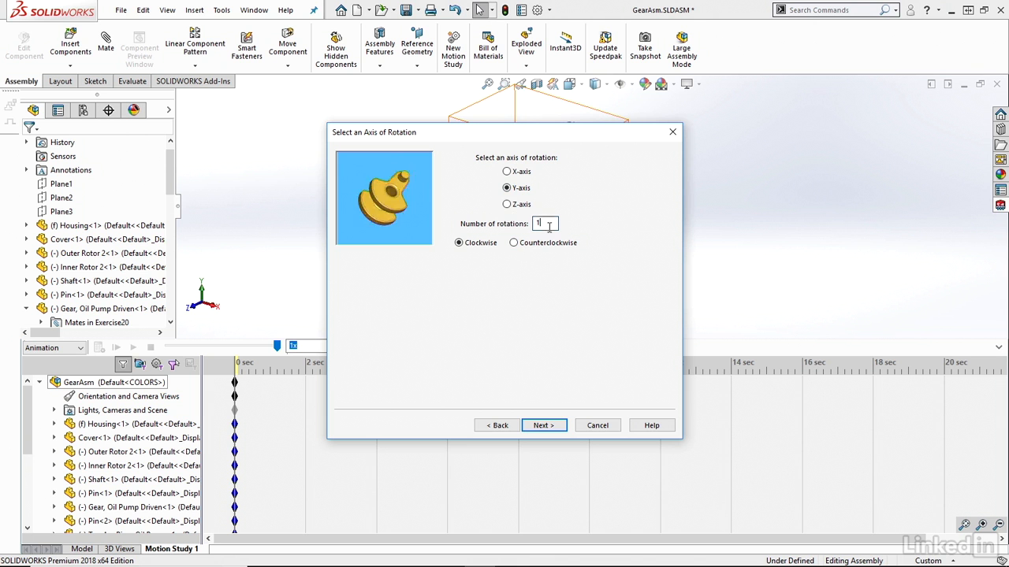
type("2")
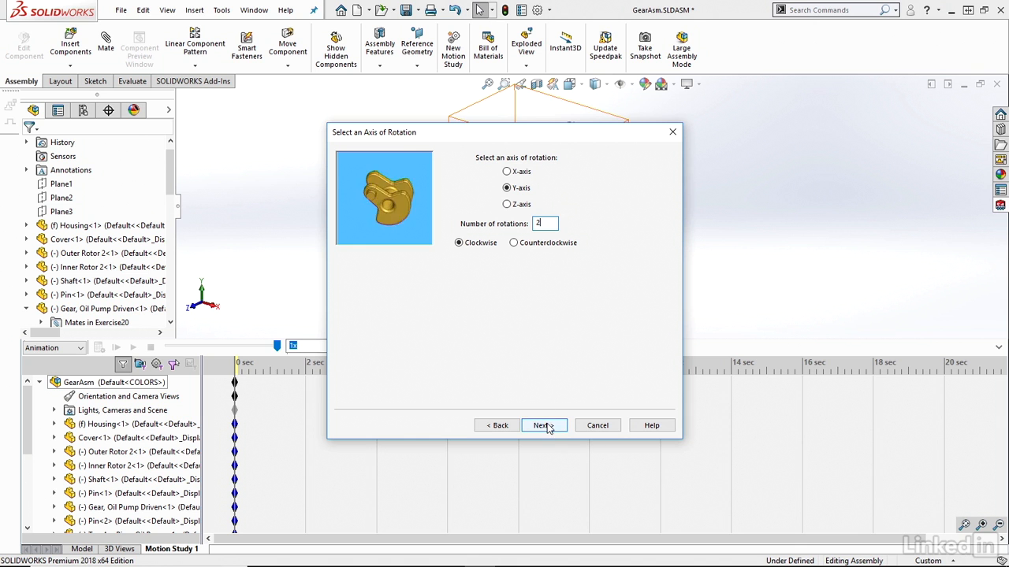
left_click(544, 426)
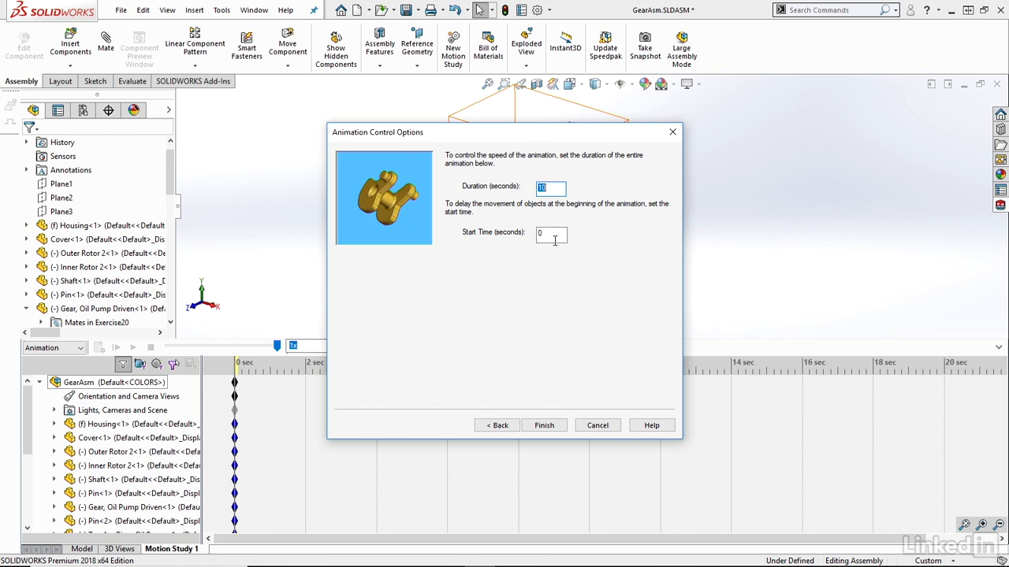
- Set the animation duration to 8 seconds, keeping the start time at 0
type("10")
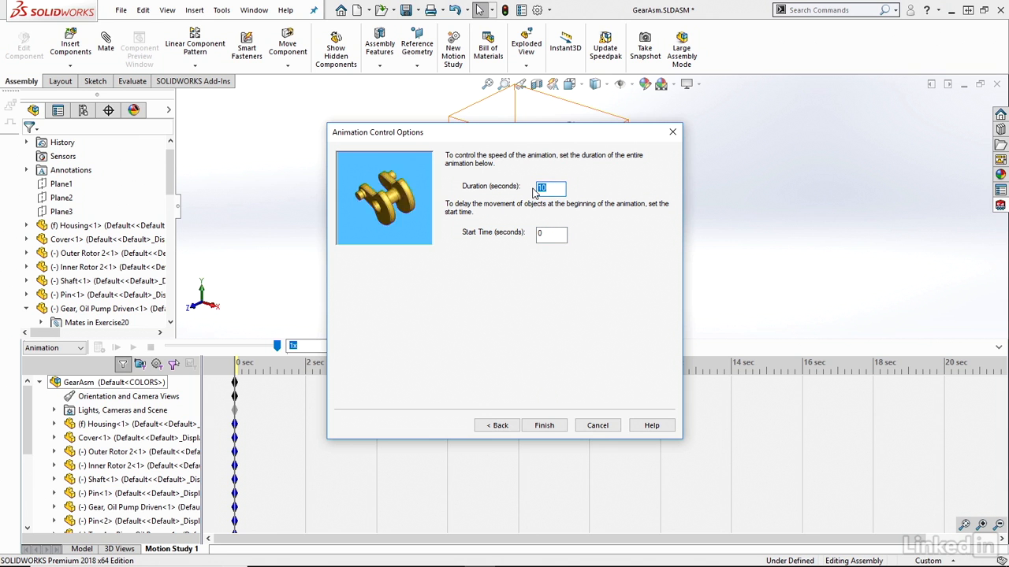
type("8")
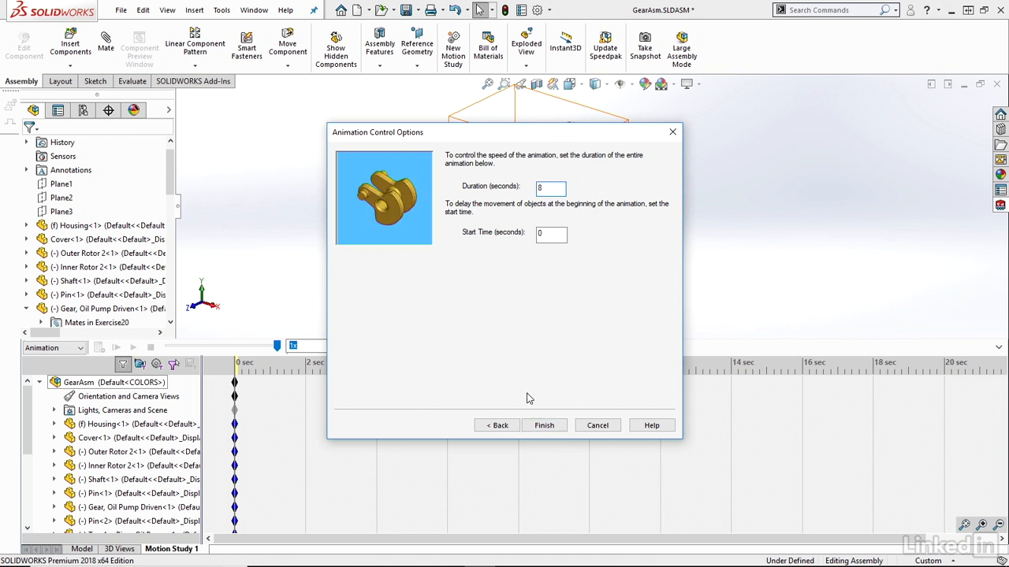
- Finish the wizard to generate the rotation keyframes and scrub the timeline to preview the spin
left_click(543, 426)
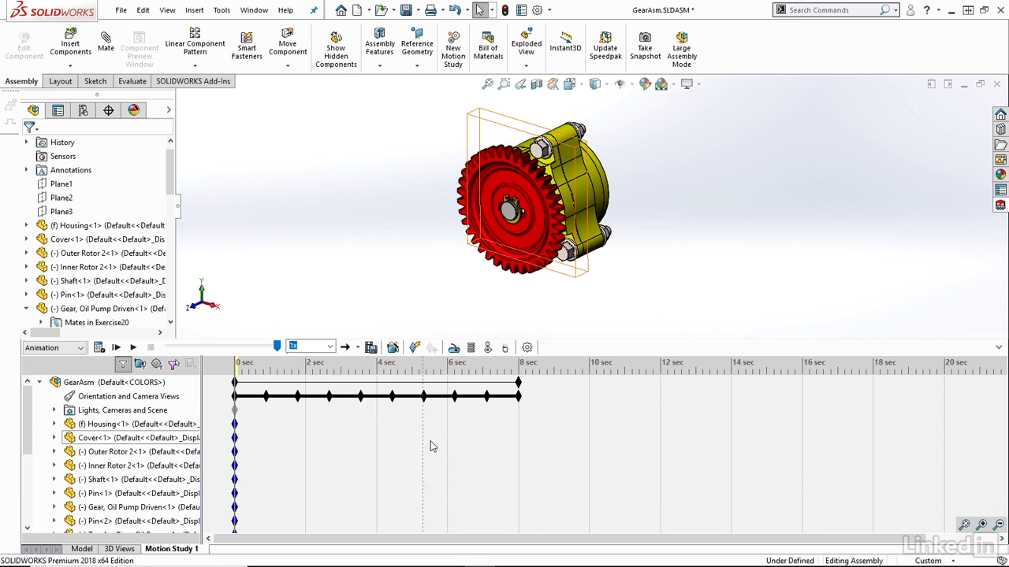
mouse_move(407, 438)
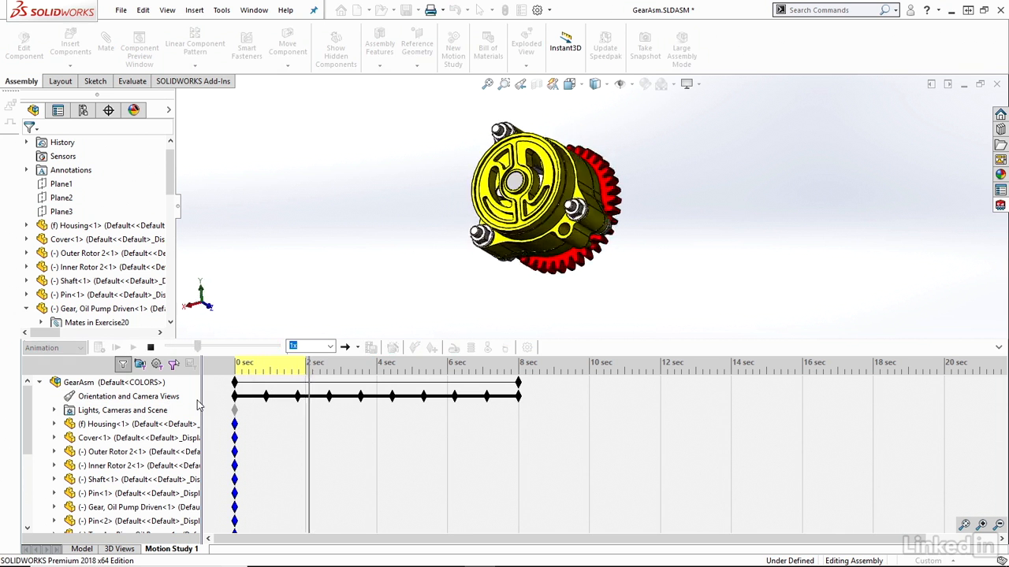
left_click_drag(309, 366, 378, 366)
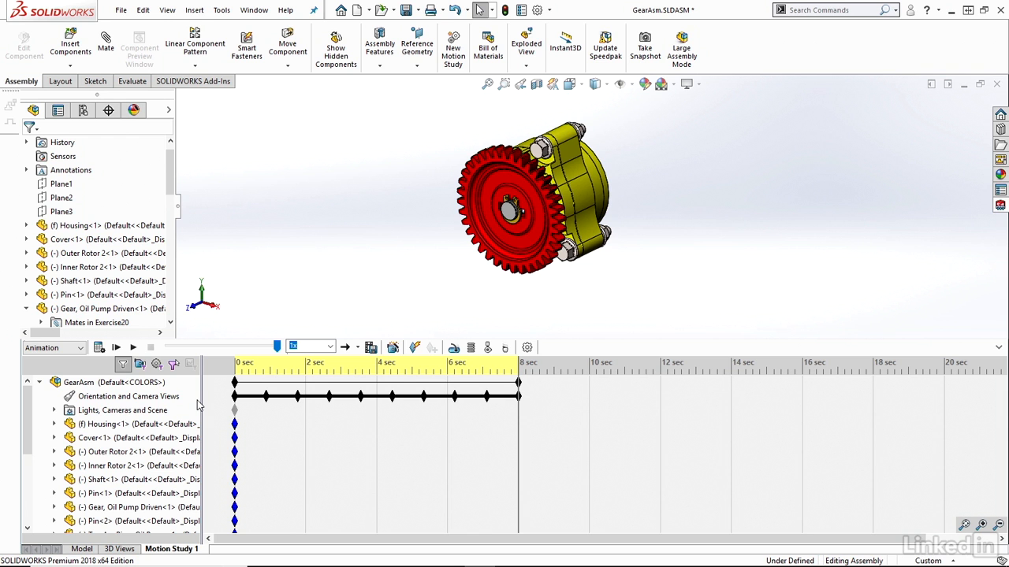
mouse_move(98, 348)
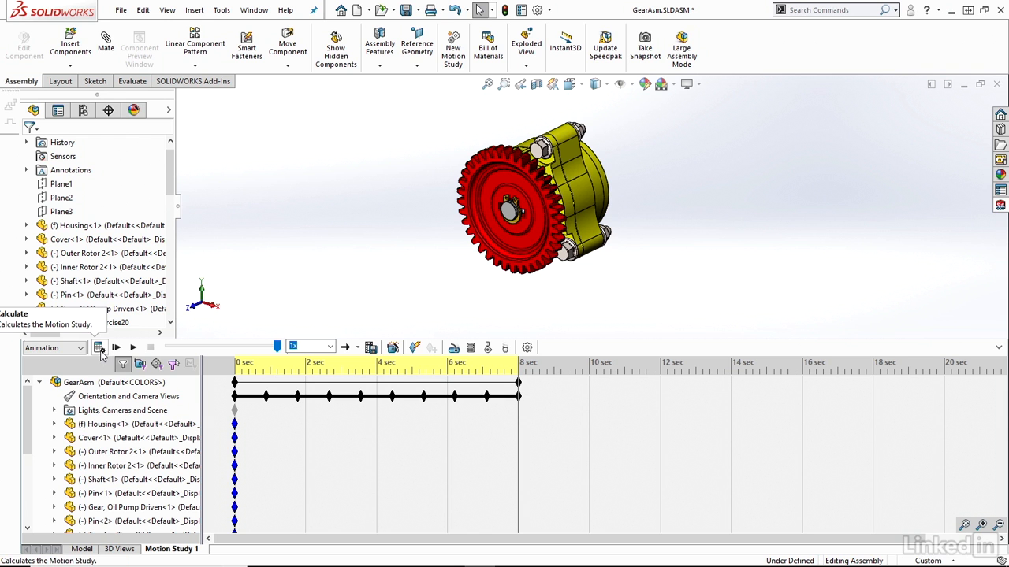